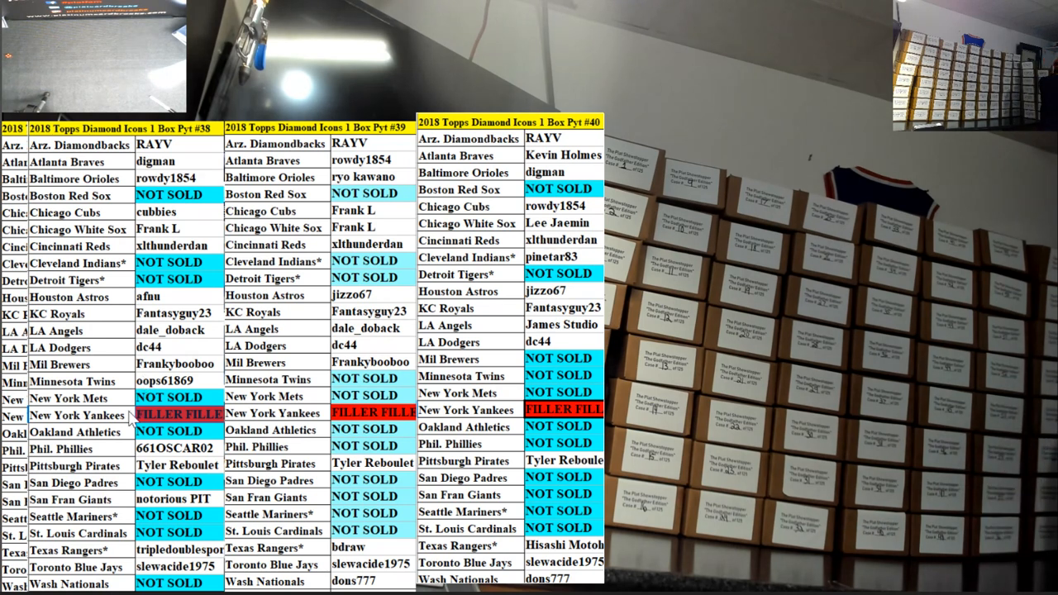
mouse_move(142, 463)
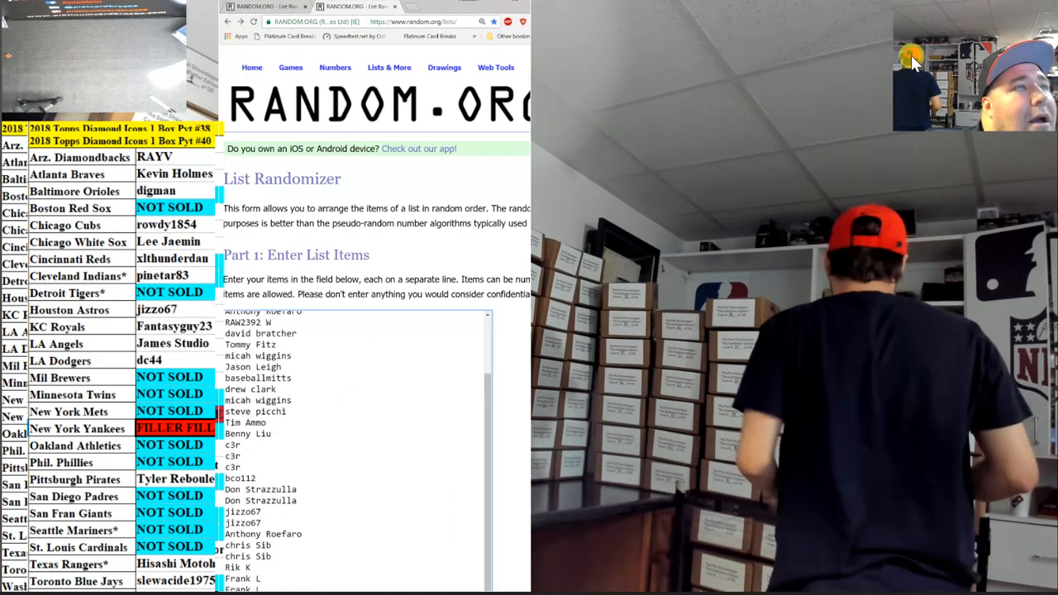
scroll("down", 3)
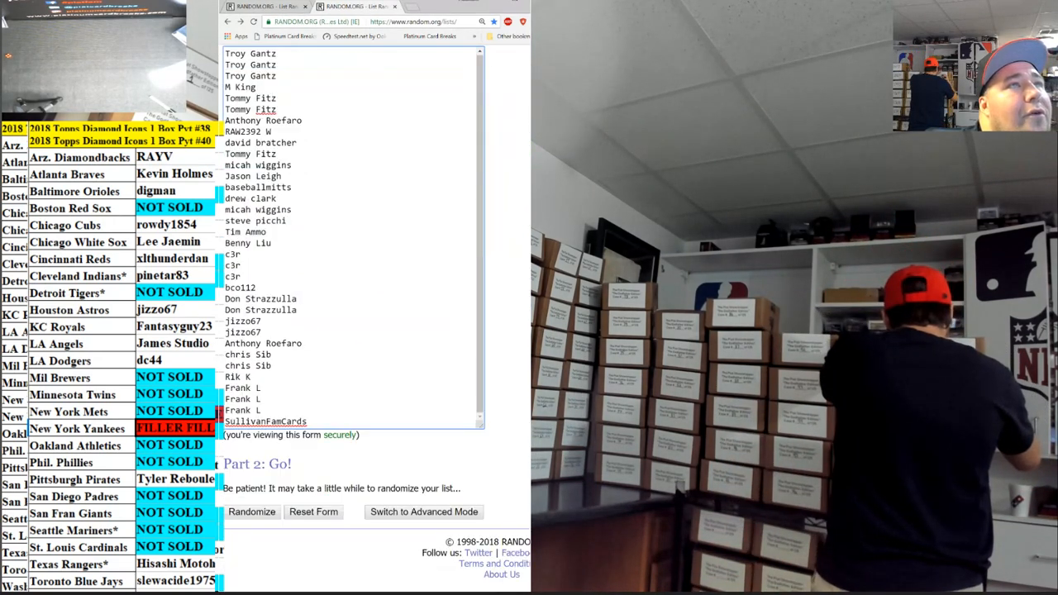